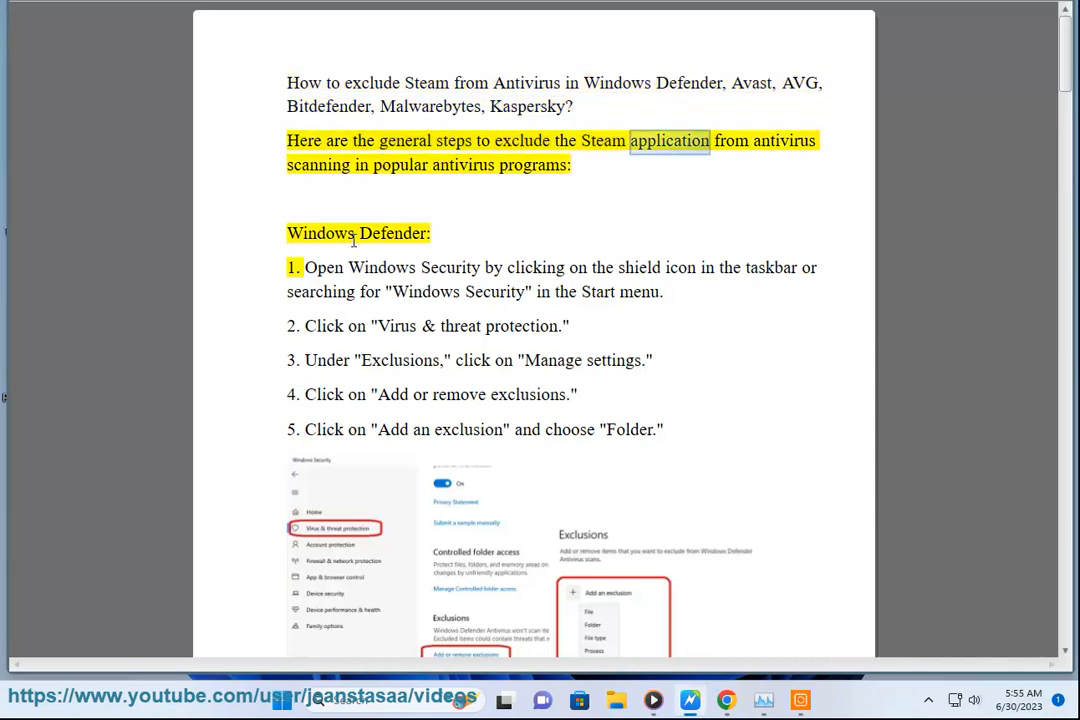
Start NaturalReader playback of the Windows Defender exclusion steps.
double_click(463, 165)
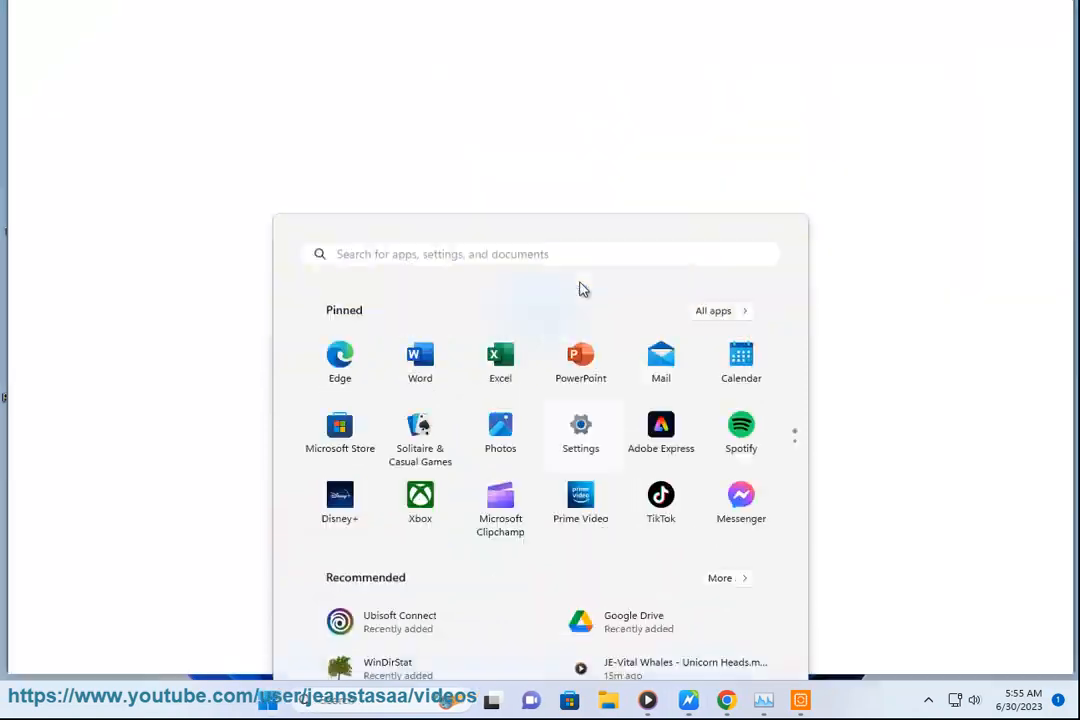
Reach Virus & threat protection under Privacy & security > Windows Security.
left_click(580, 424)
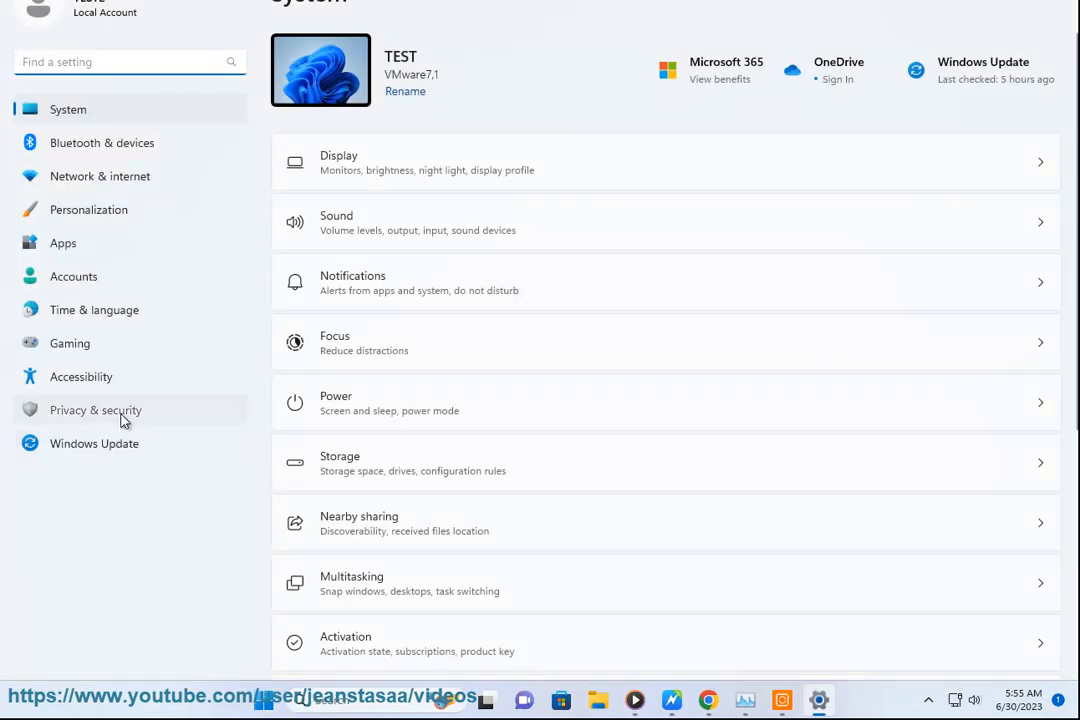
left_click(95, 410)
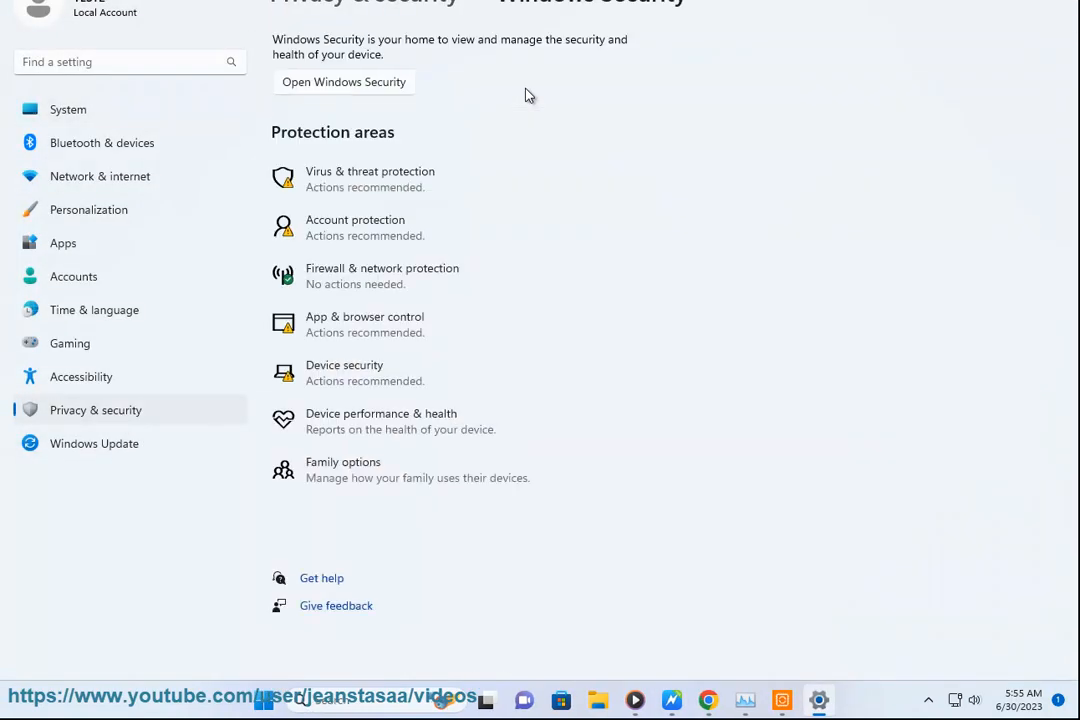
left_click(343, 81)
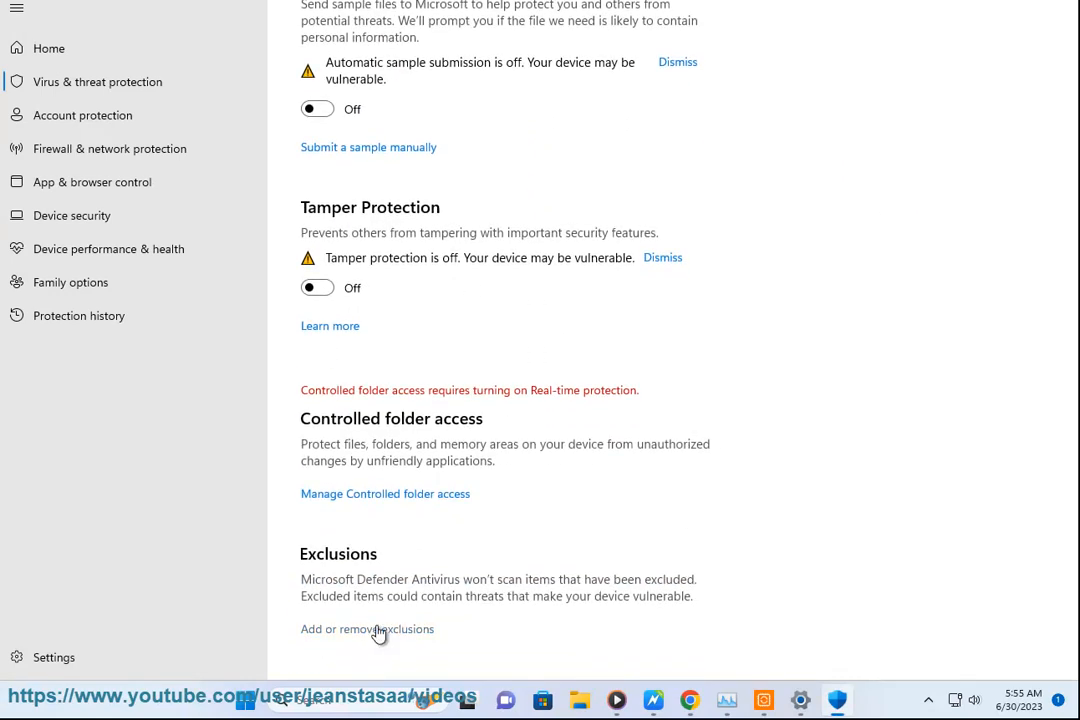
Begin adding a folder exclusion from the Defender exclusions list.
left_click(367, 628)
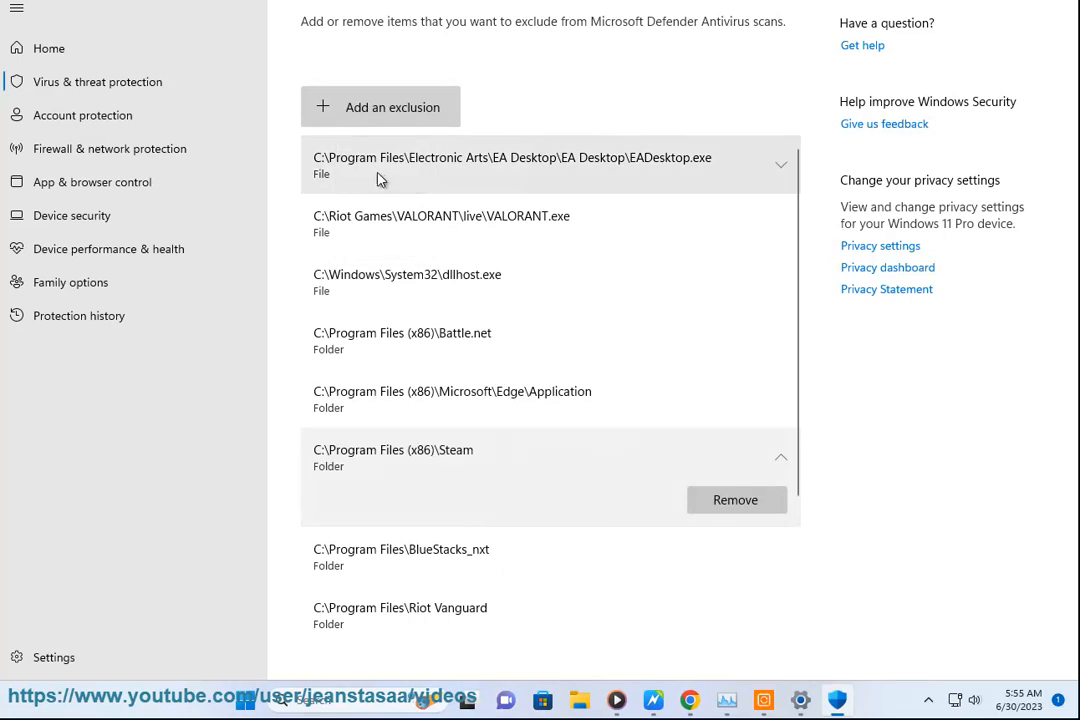
left_click(380, 106)
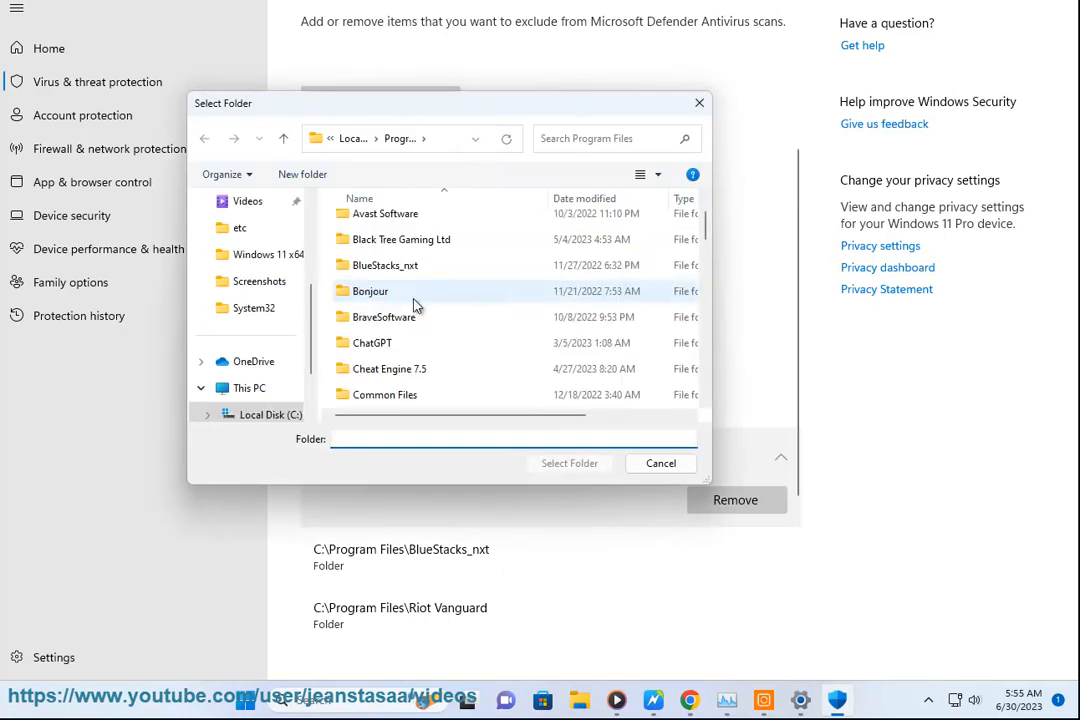
Browse to Program Files (x86)\Steam and select it as the excluded folder.
scroll("down", 3)
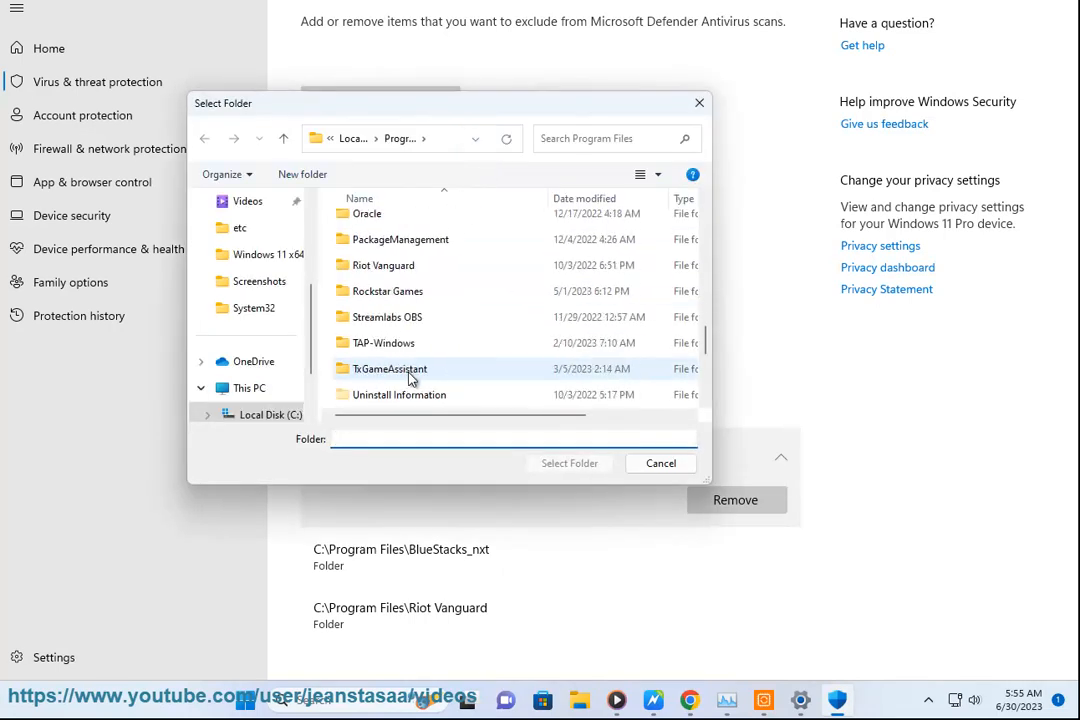
scroll("down", 3)
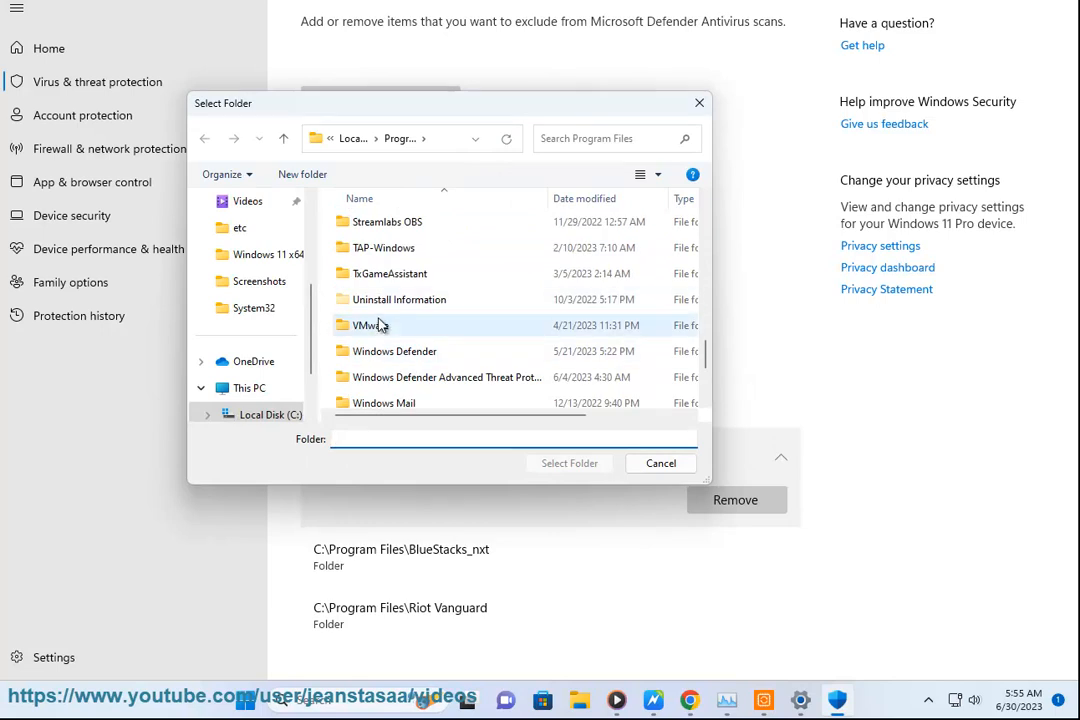
scroll("up", 3)
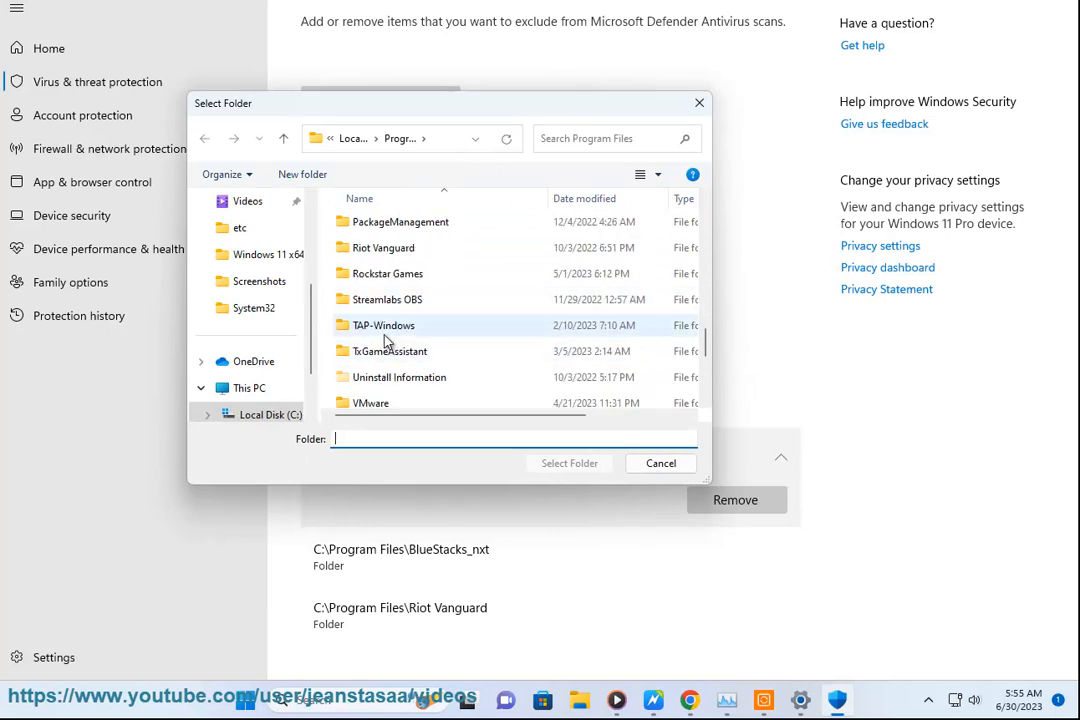
left_click(388, 299)
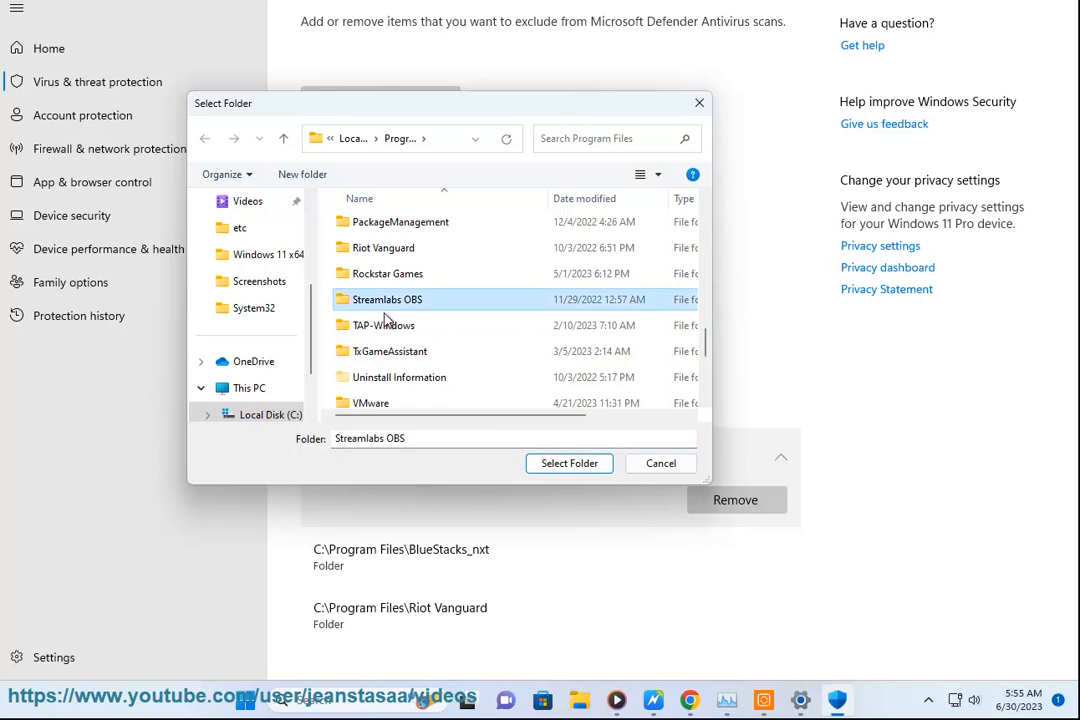
left_click(283, 138)
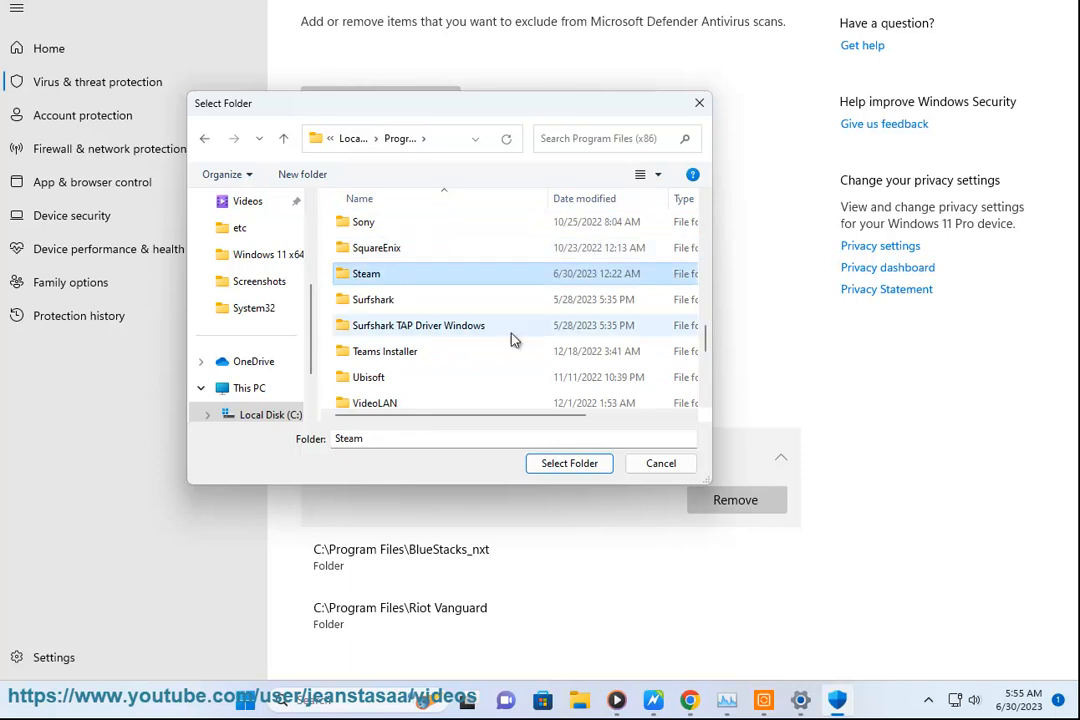
left_click(568, 462)
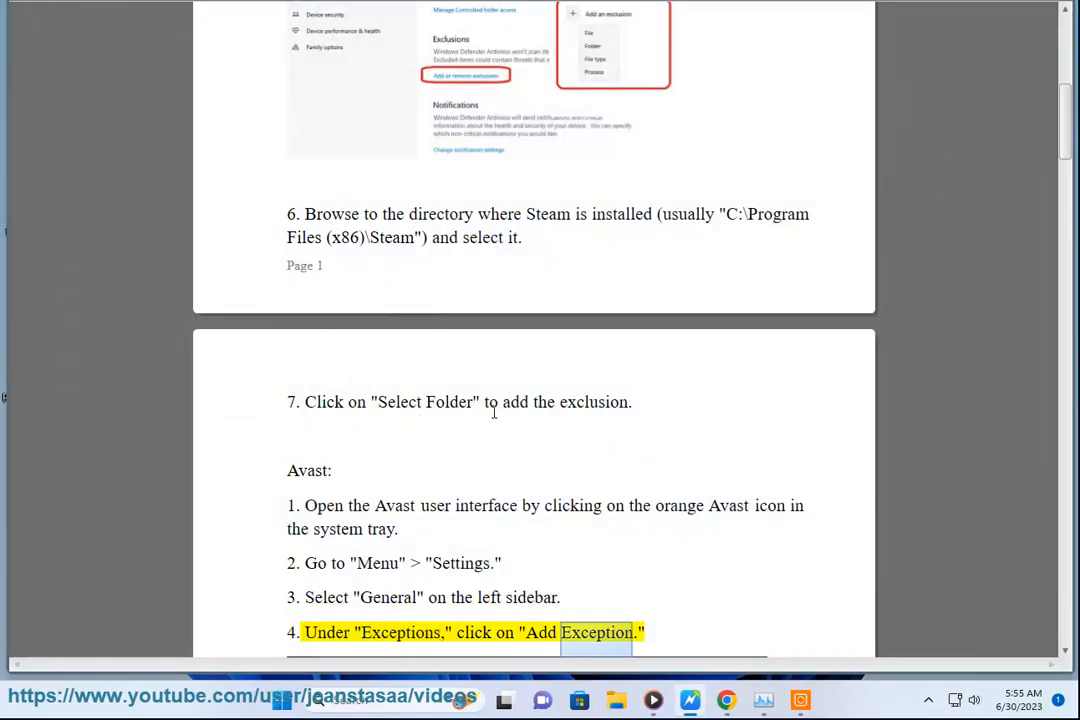
Scroll the read-aloud guide down into the Avast exception steps.
scroll("down", 3)
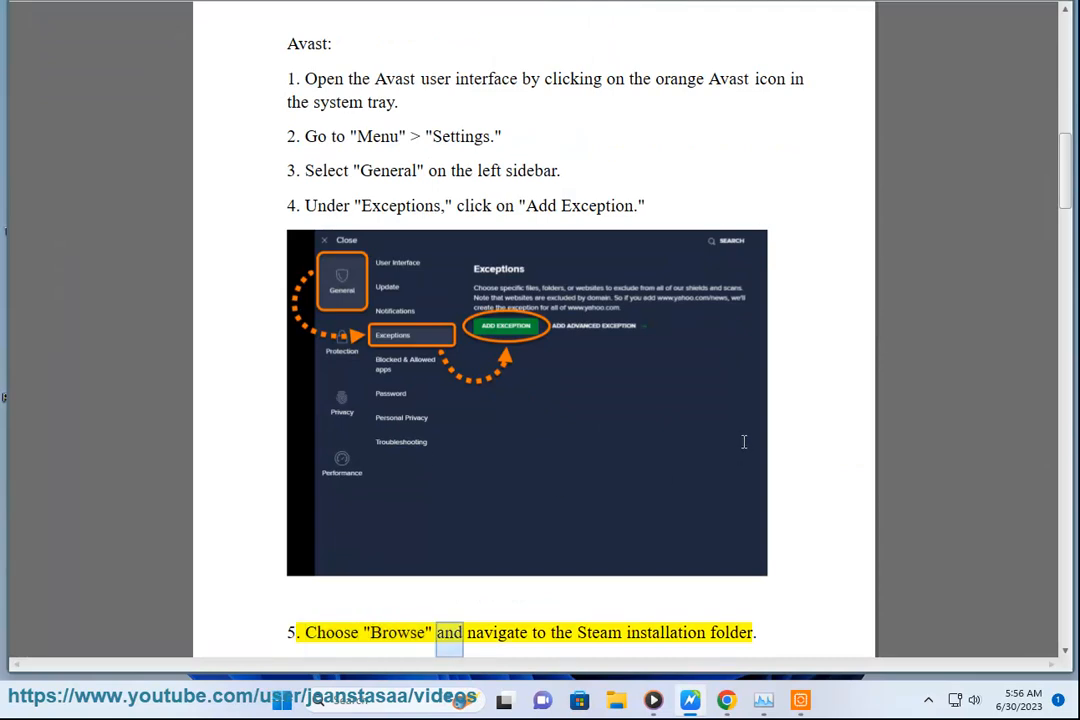
scroll("down", 3)
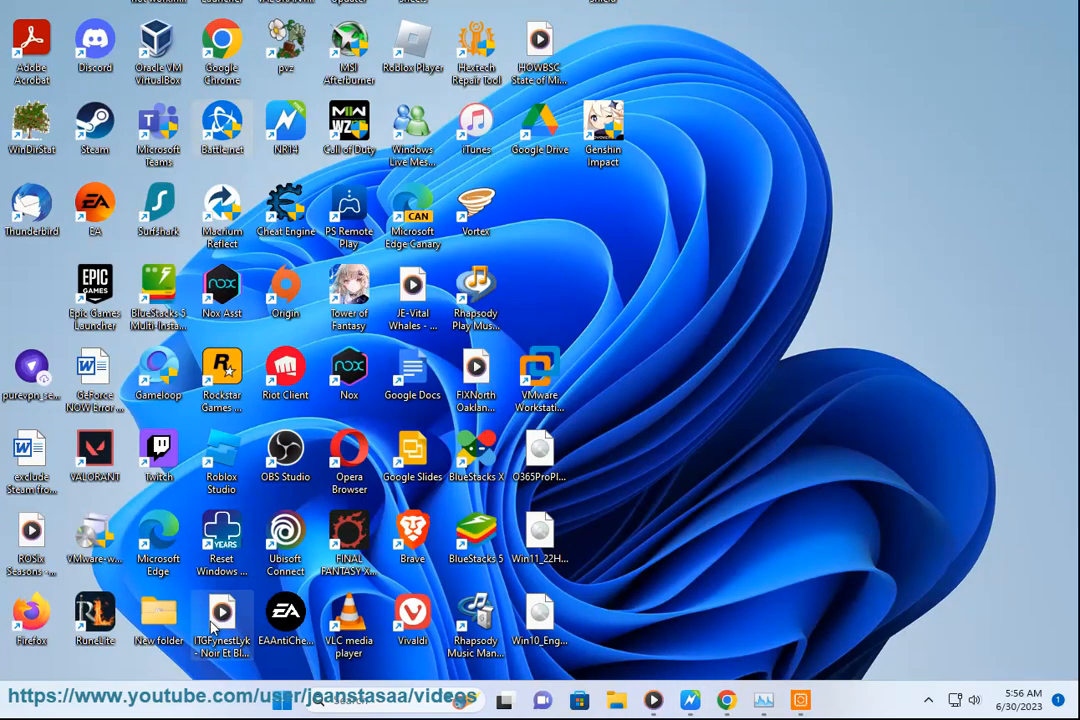
Reveal the Steam shortcut's install location in Program Files (x86) via Open file location.
right_click(94, 127)
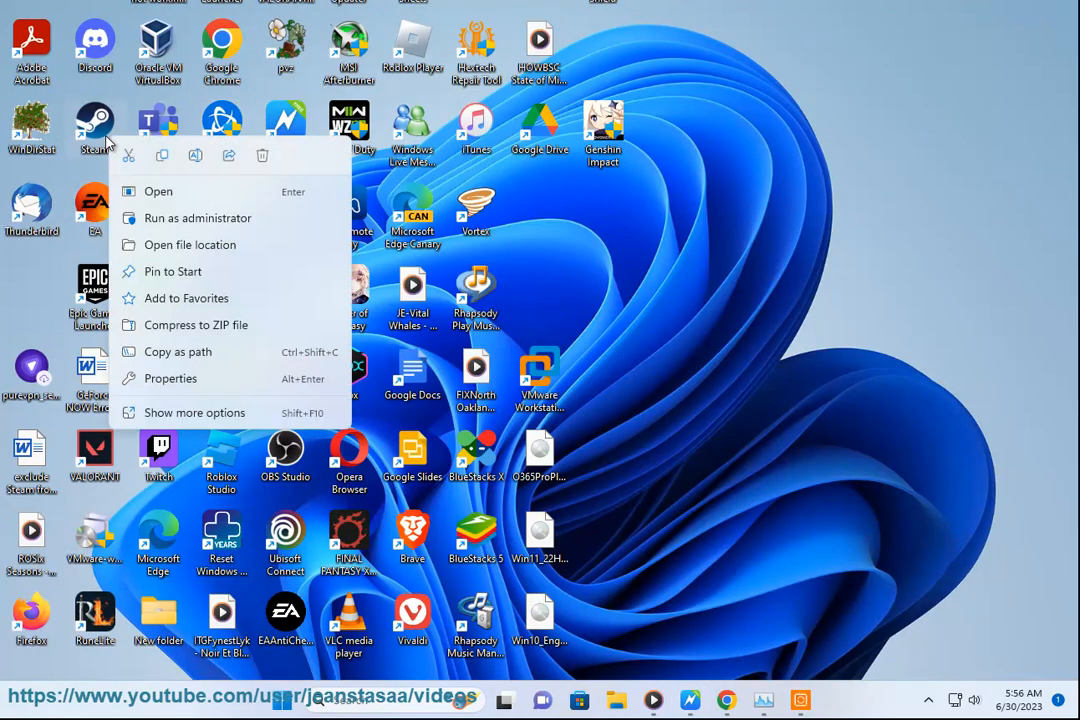
left_click(191, 244)
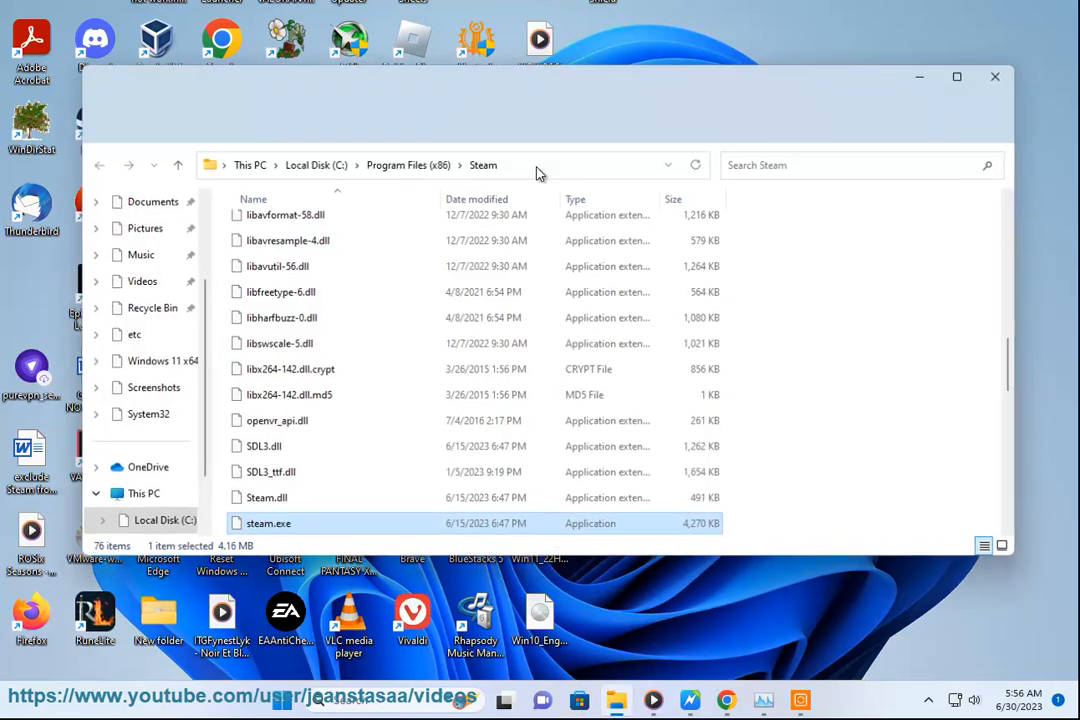
left_click(430, 164)
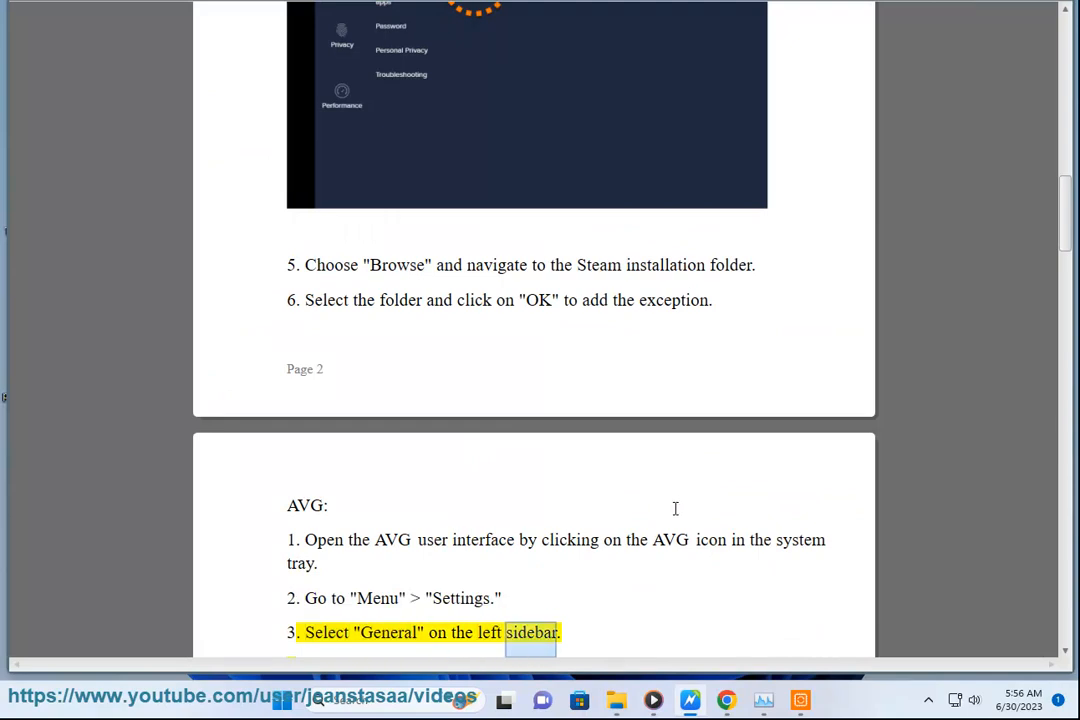
Follow the reading through AVG steps 4–6 down to the Bitdefender section.
scroll("down", 3)
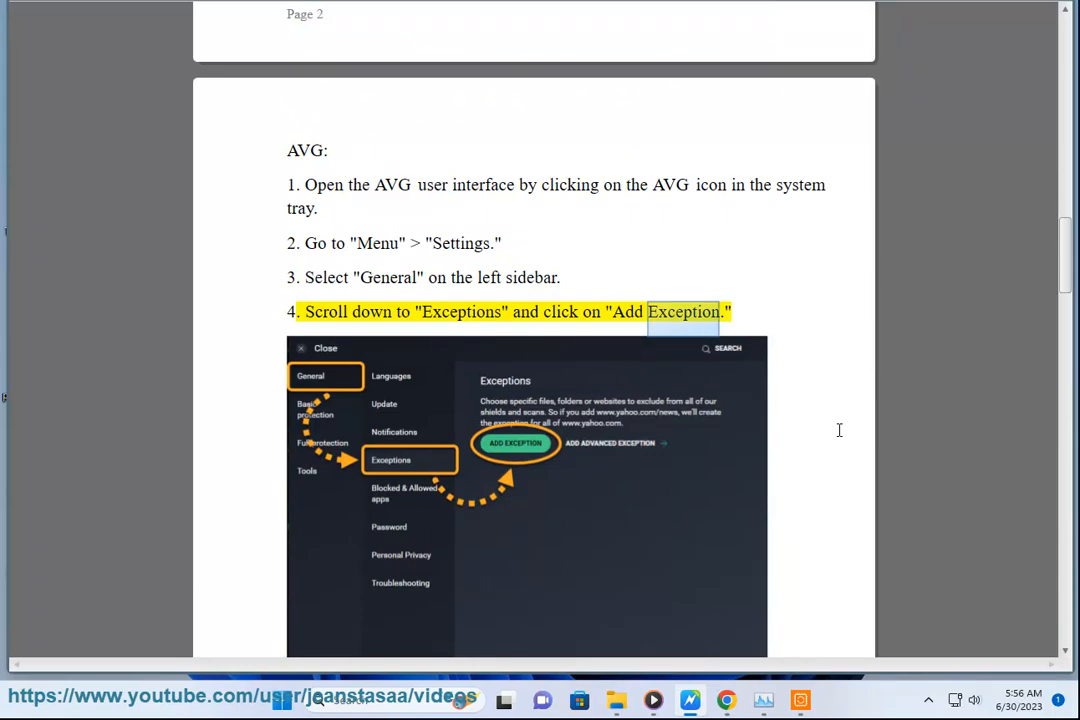
scroll("down", 3)
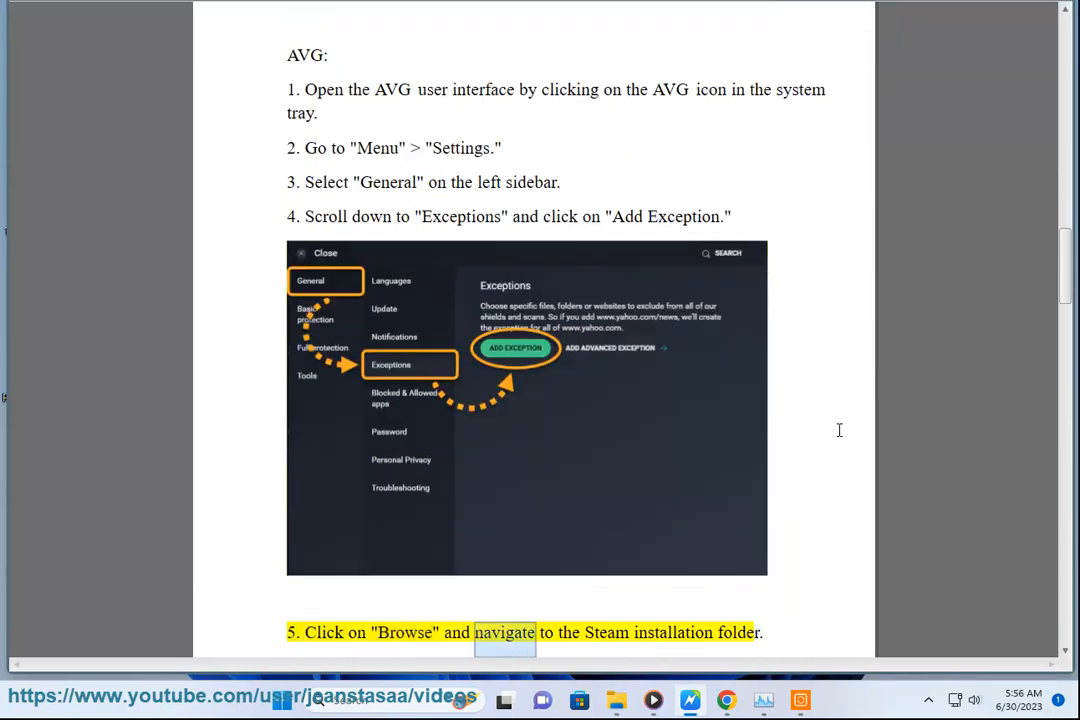
scroll("down", 3)
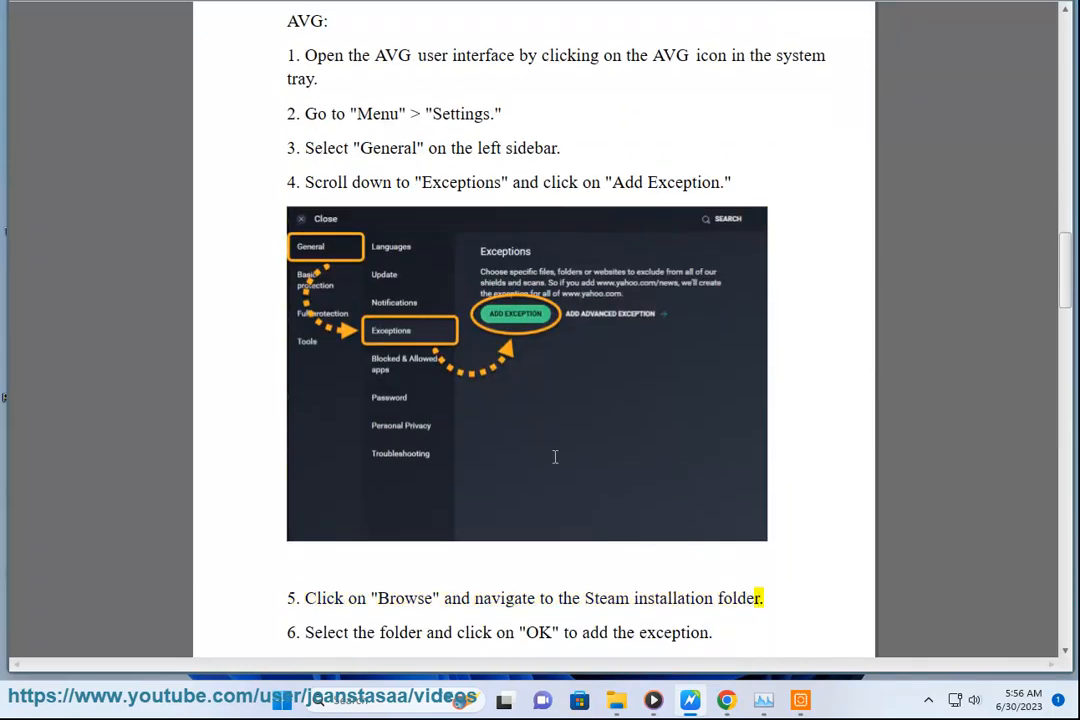
double_click(474, 632)
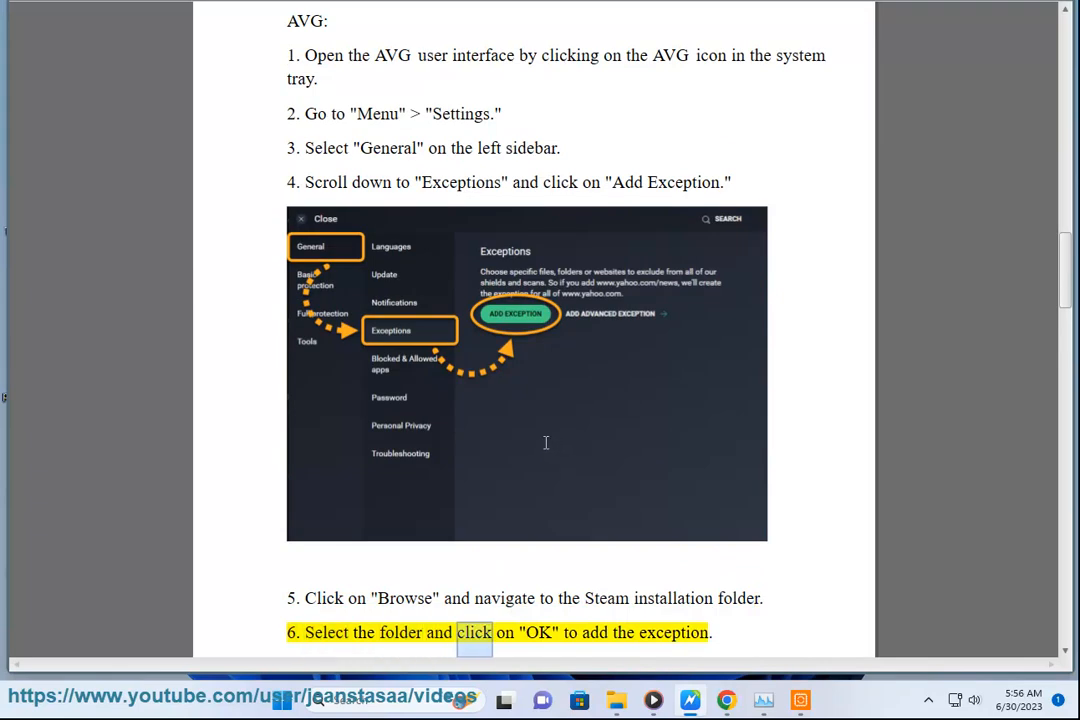
scroll("down", 3)
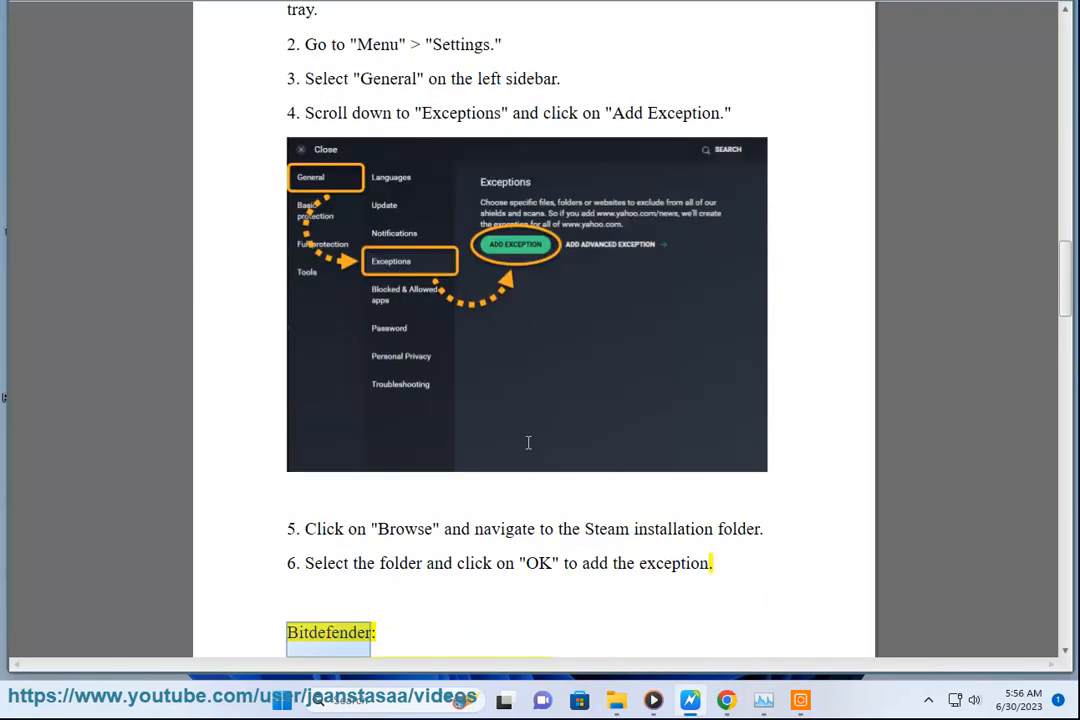
scroll("down", 3)
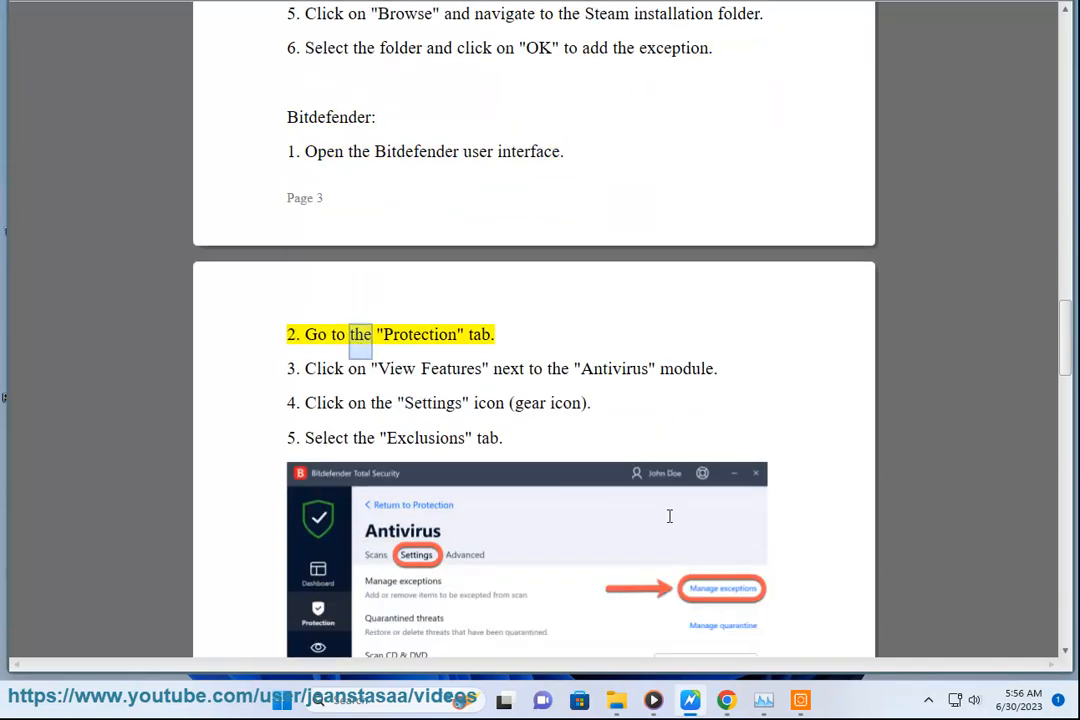
Follow the reading through Bitdefender steps 2–8 down to Malwarebytes step 1.
scroll("down", 3)
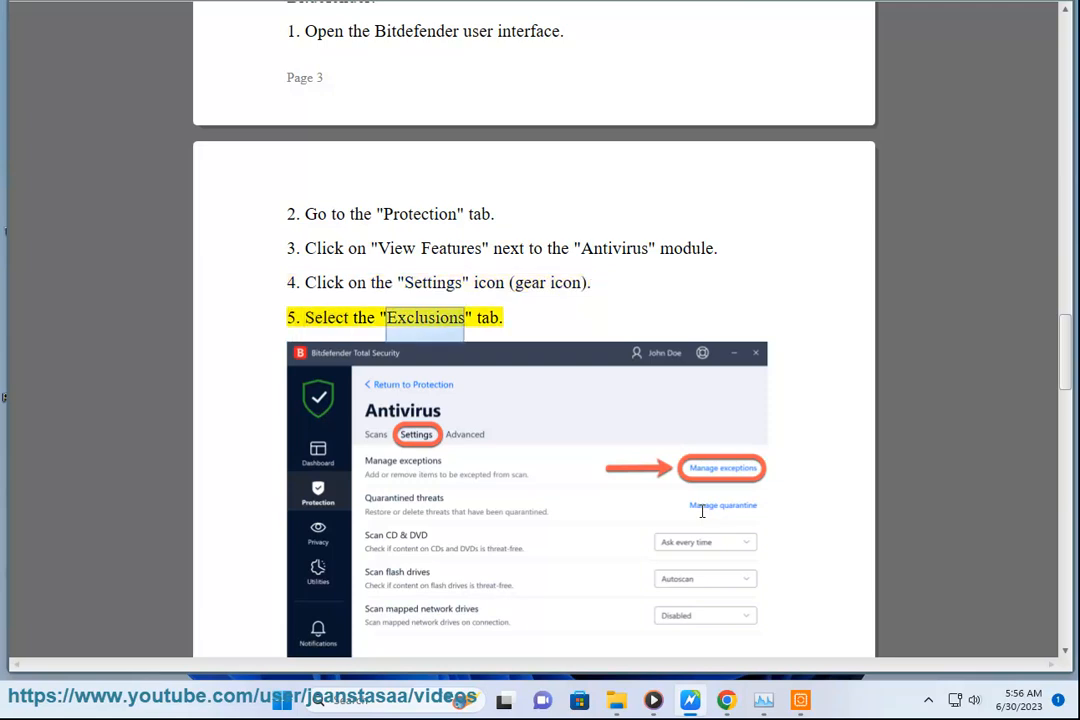
scroll("down", 3)
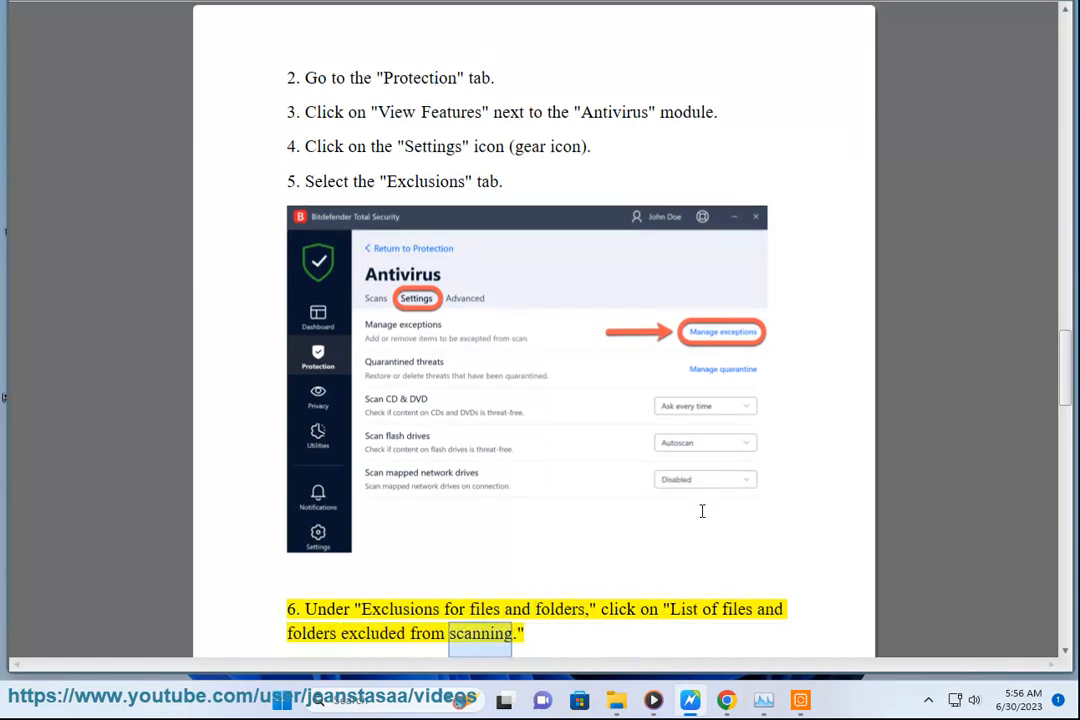
scroll("down", 3)
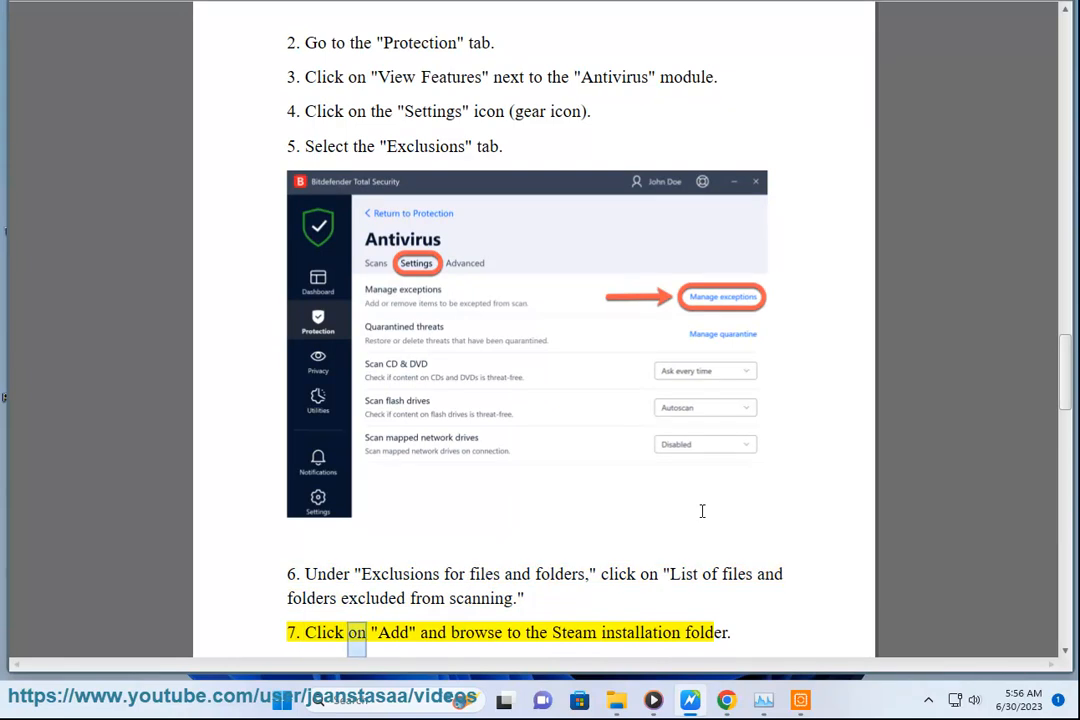
scroll("down", 3)
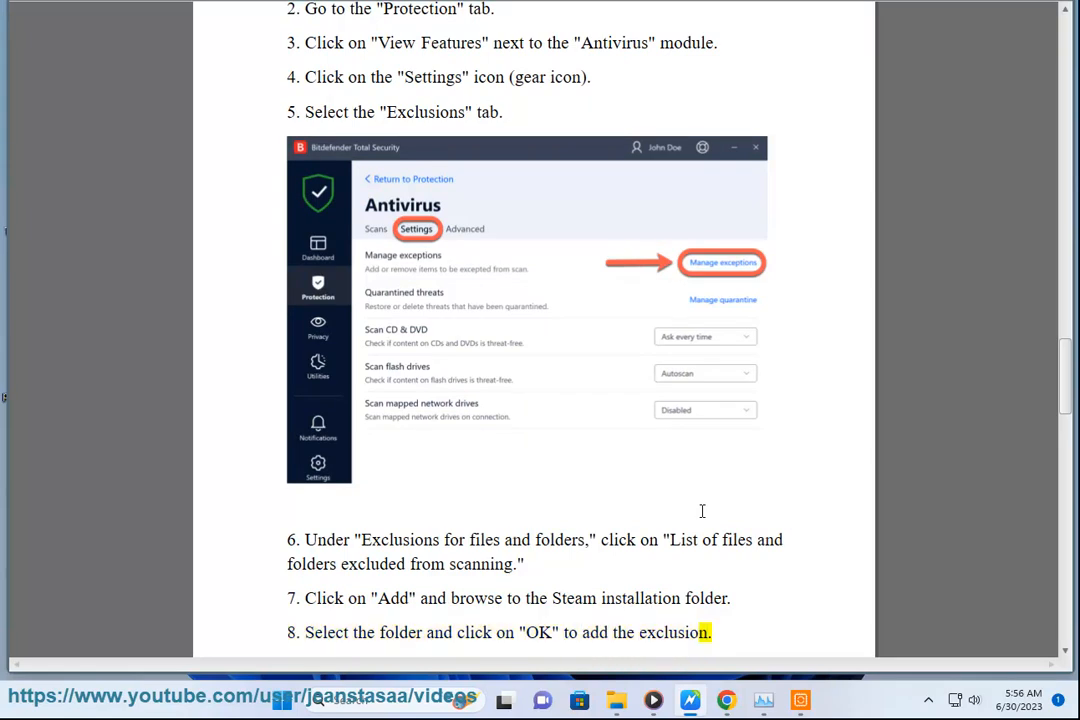
scroll("down", 3)
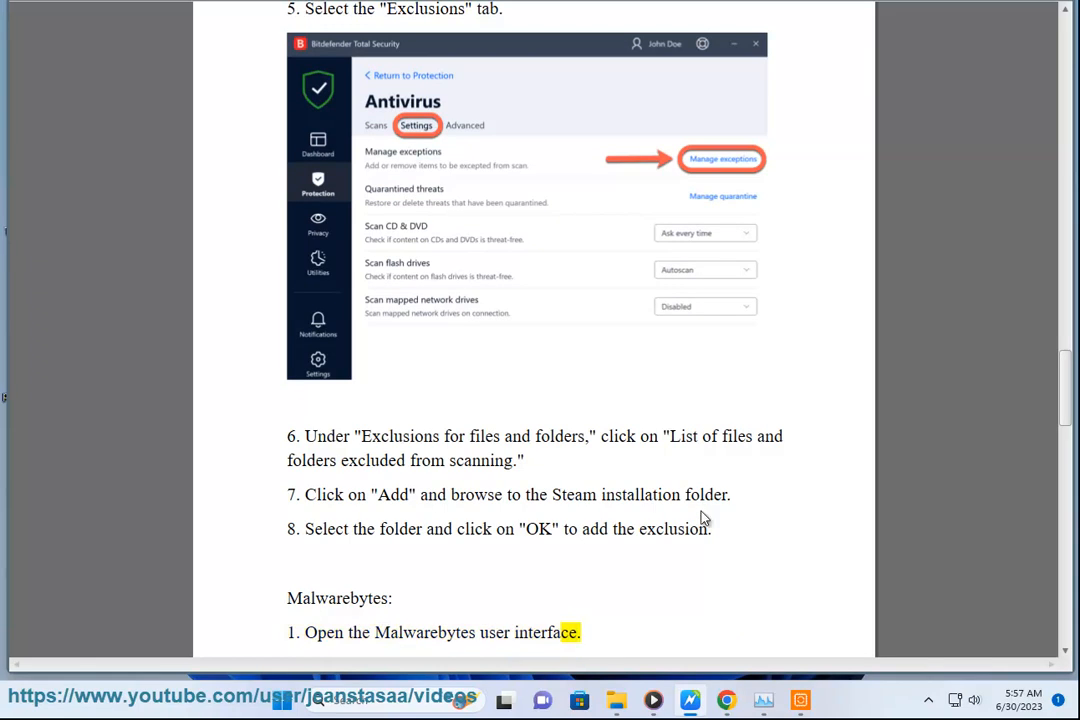
Follow the reading through Malwarebytes steps 2–6 down to Kaspersky step 1.
scroll("down", 3)
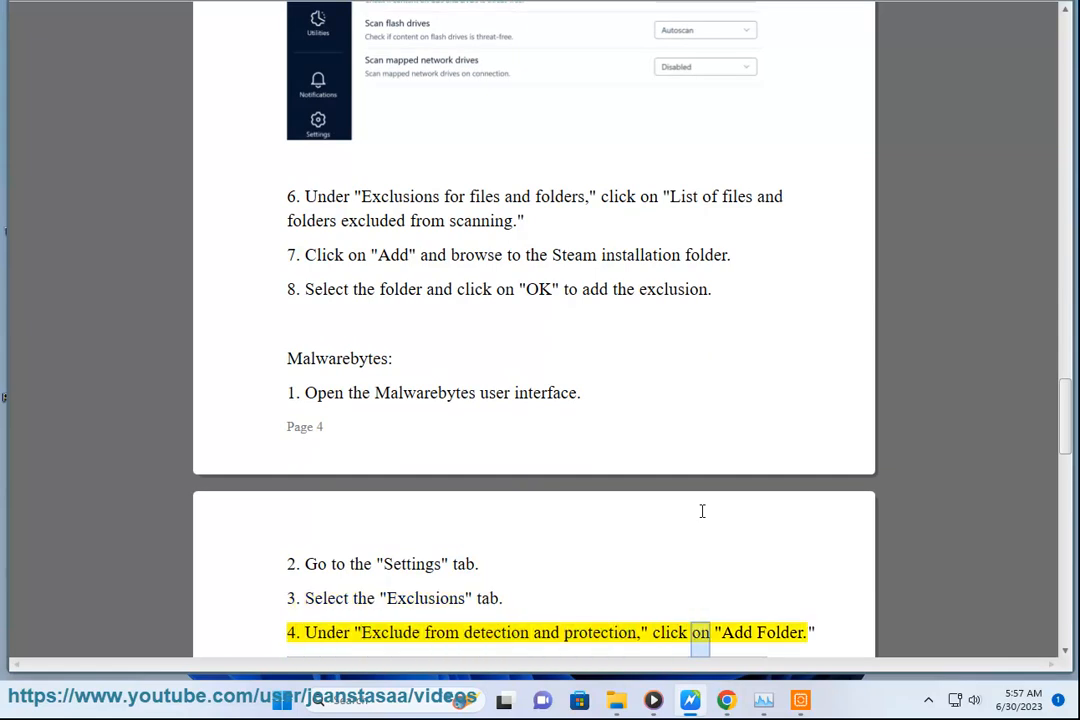
scroll("down", 3)
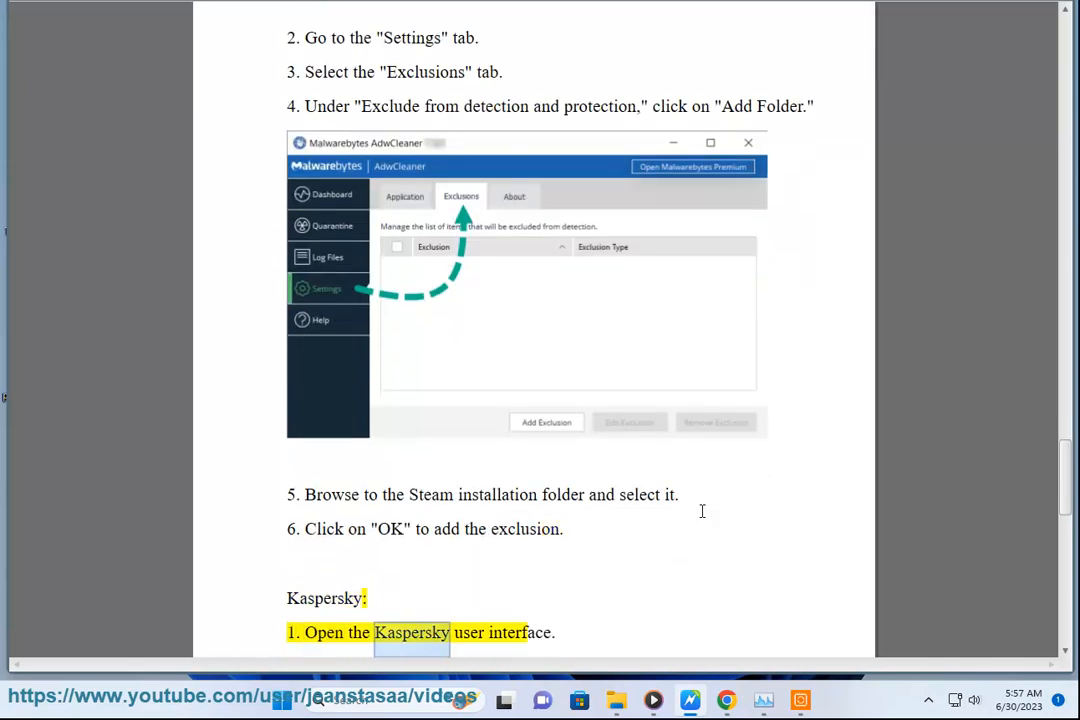
Follow the reading through Kaspersky steps 2–7 and the closing antivirus-version note.
scroll("down", 3)
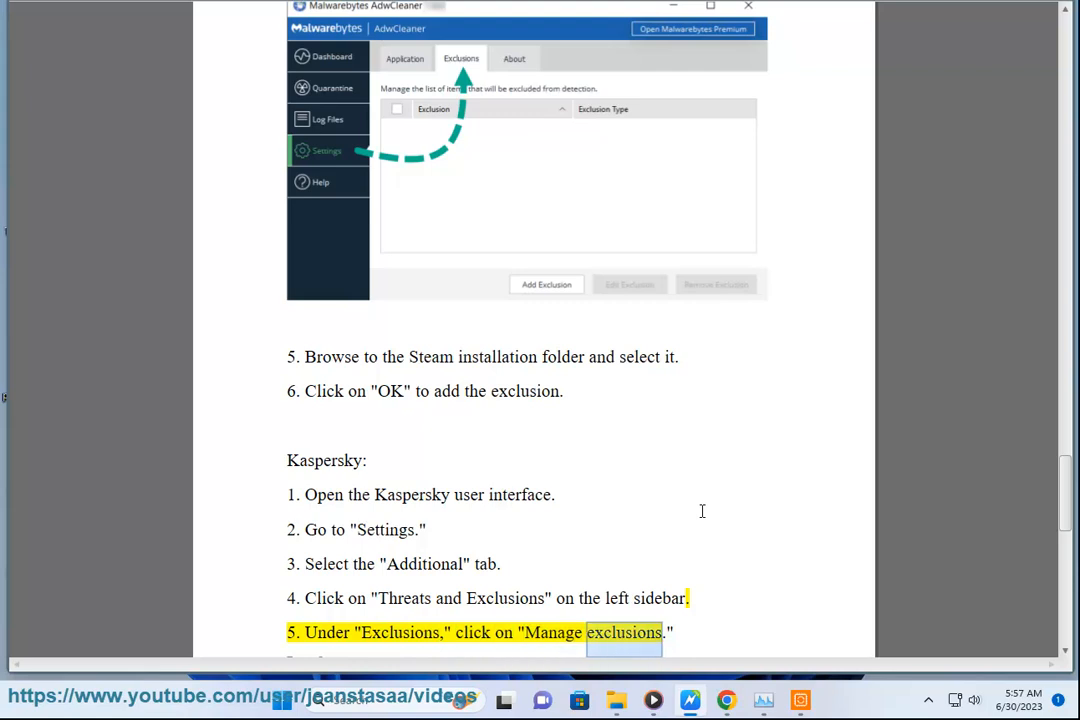
scroll("down", 3)
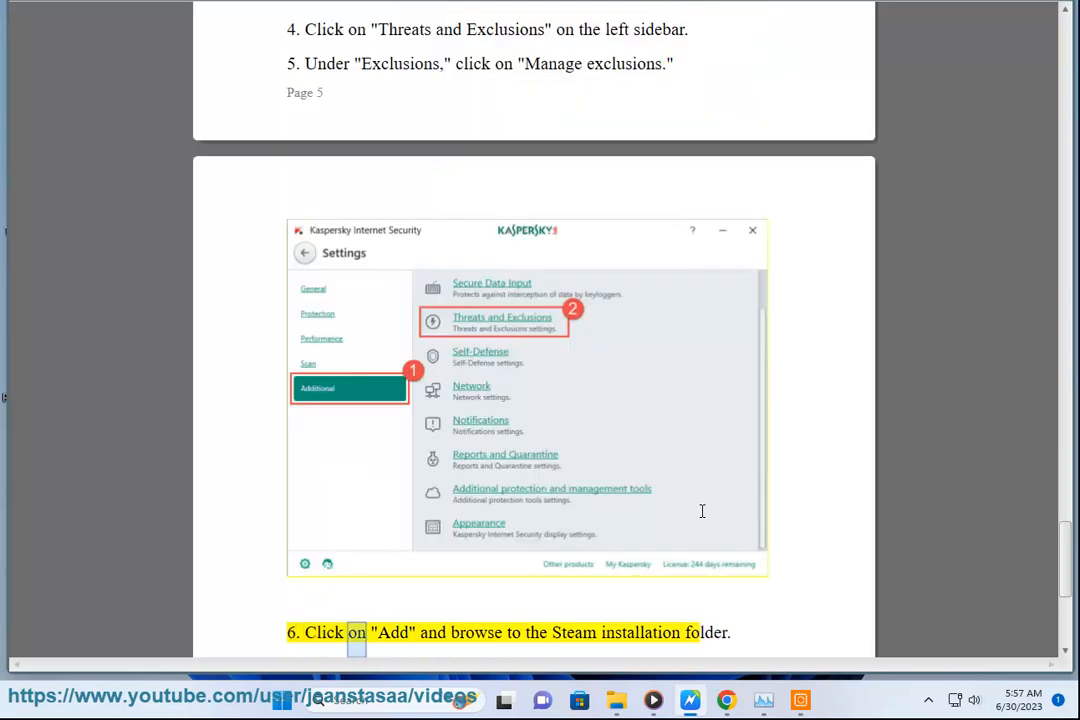
scroll("down", 3)
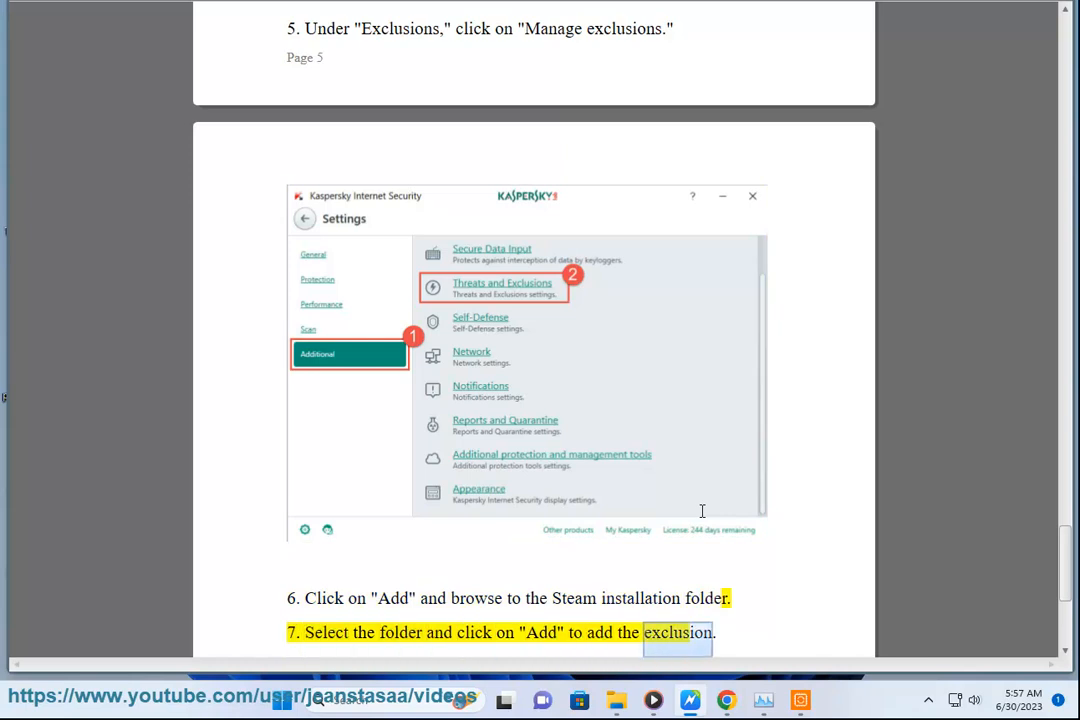
scroll("down", 3)
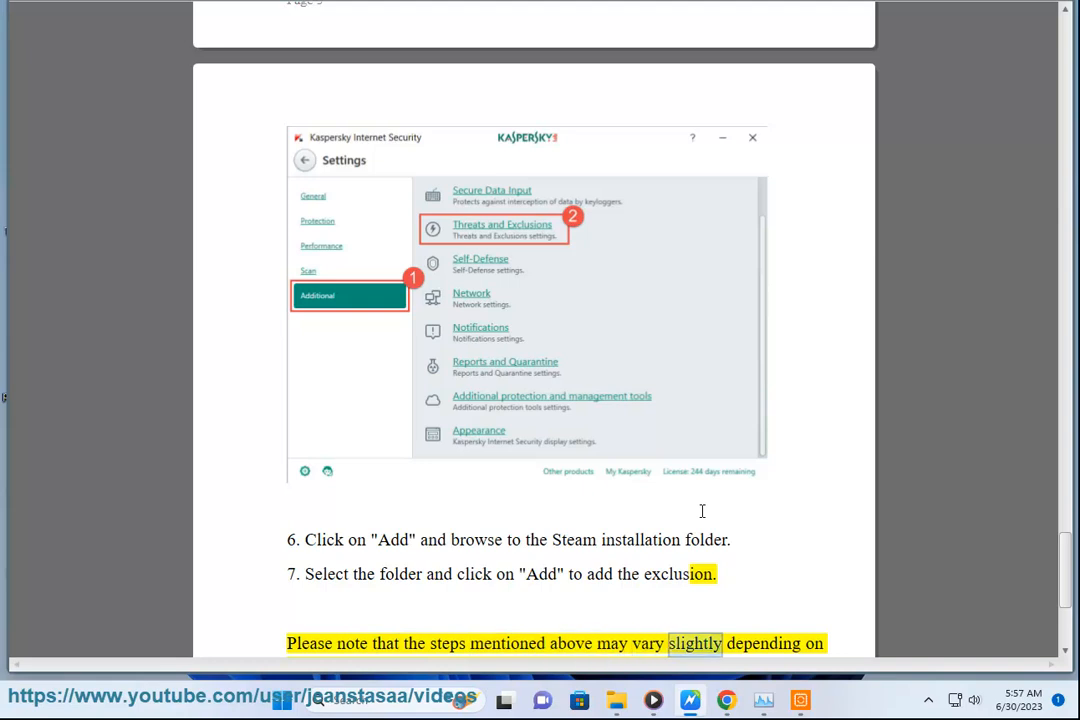
scroll("down", 3)
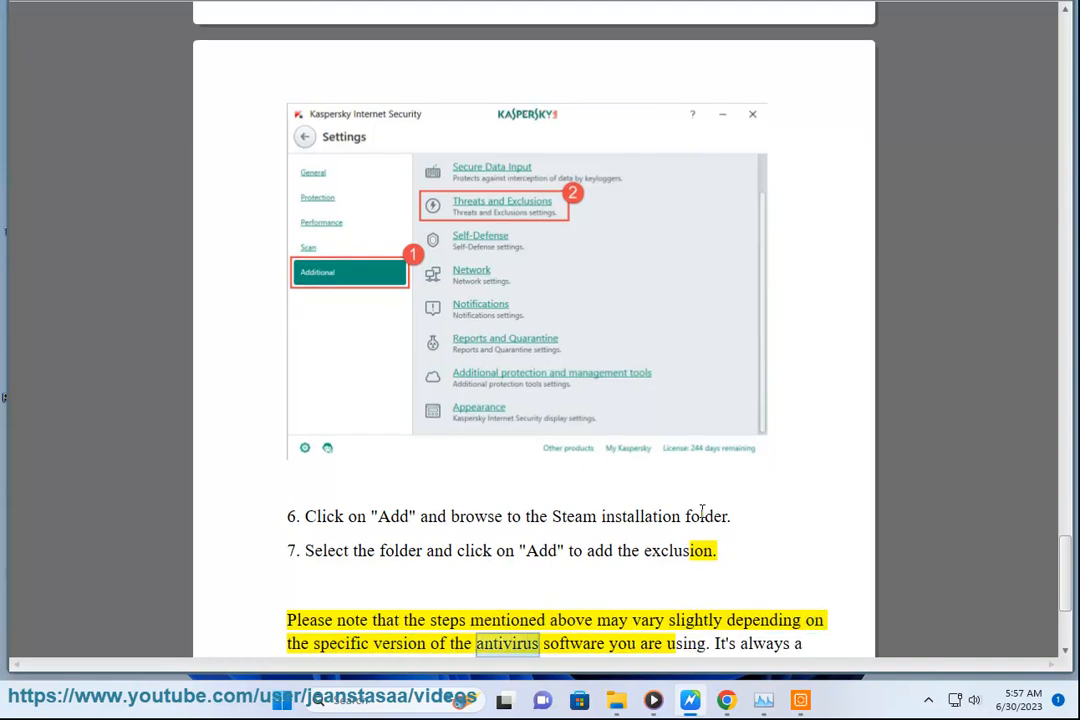